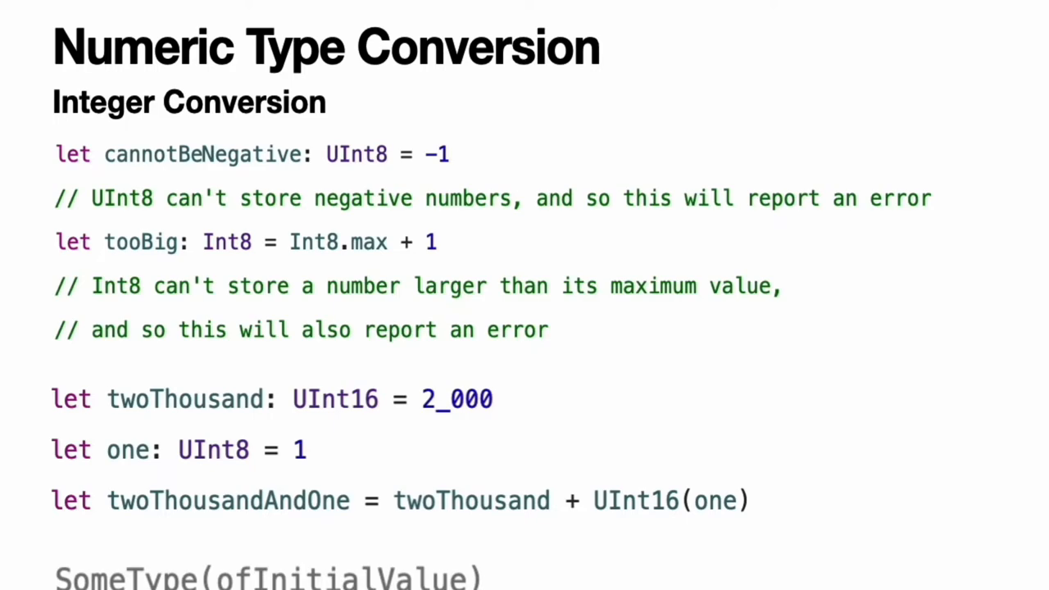
{"action": "mouse_move", "coordinate": [795, 198]}
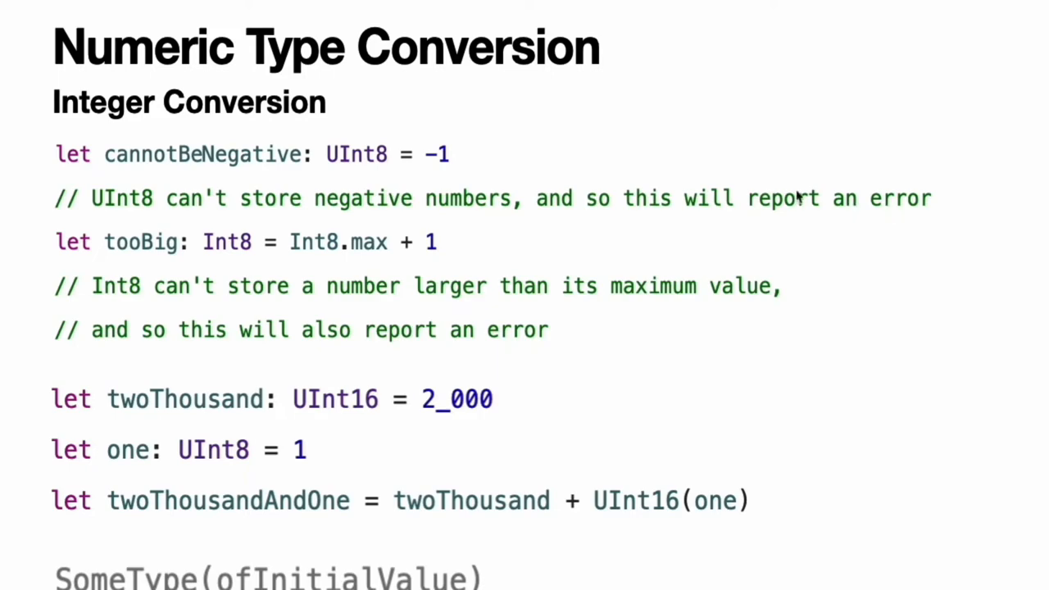
{"action": "mouse_move", "coordinate": [582, 193]}
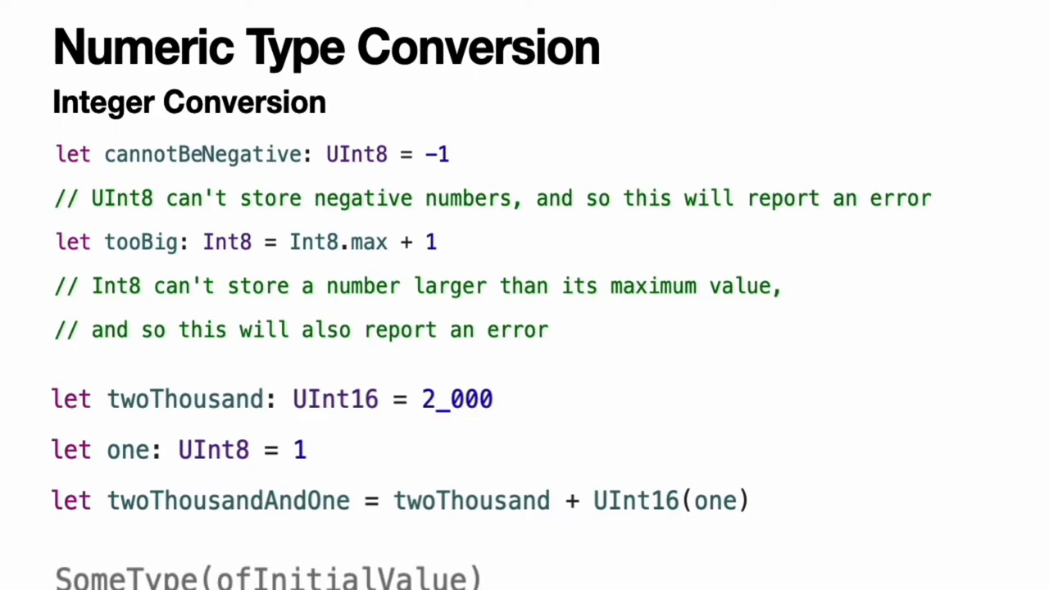
{"action": "mouse_move", "coordinate": [619, 409]}
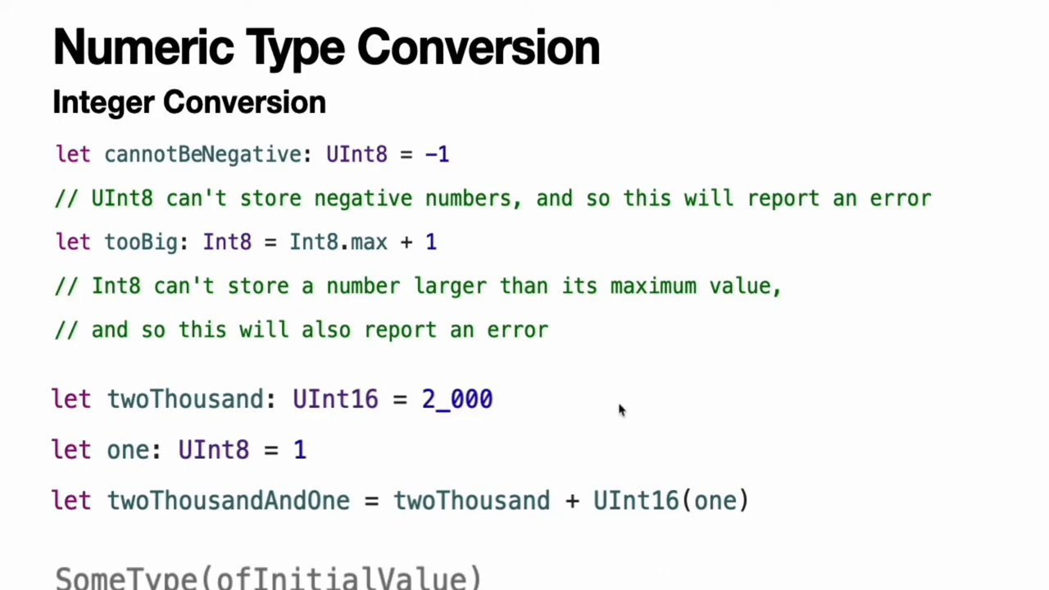
{"action": "mouse_move", "coordinate": [303, 406]}
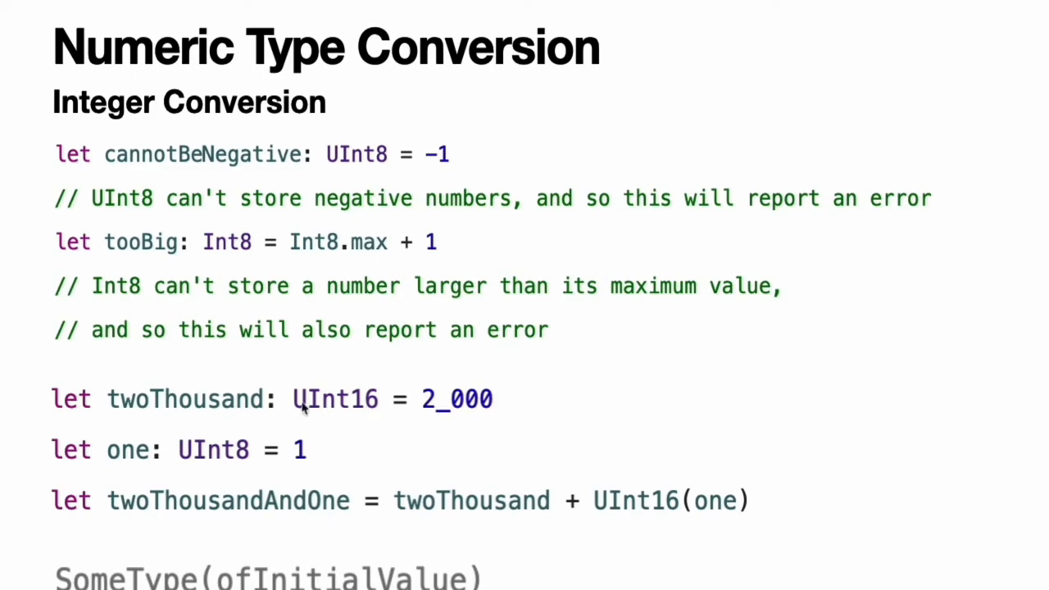
{"action": "mouse_move", "coordinate": [332, 426]}
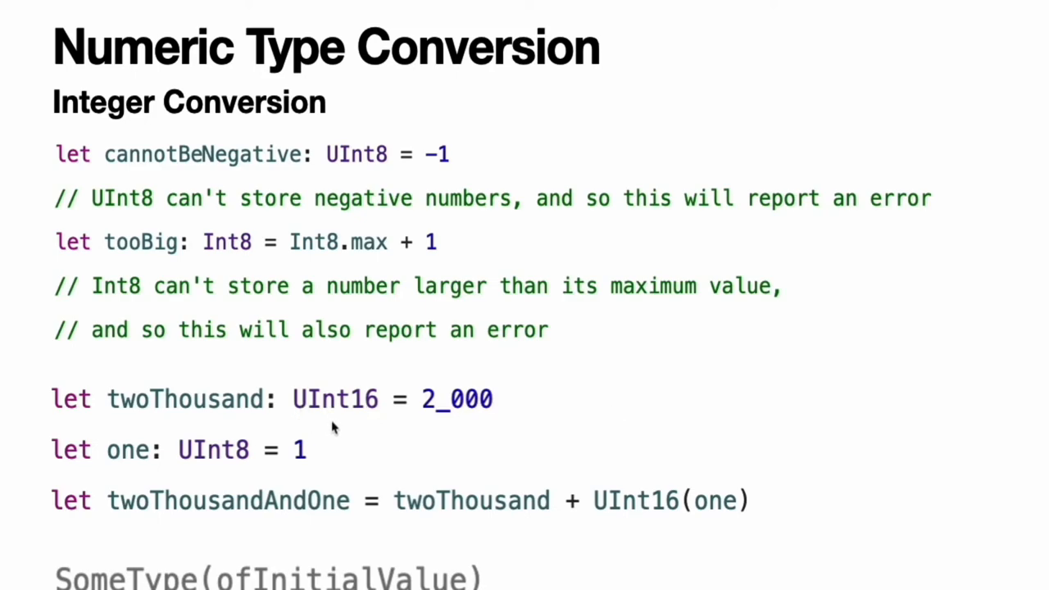
{"action": "mouse_move", "coordinate": [164, 483]}
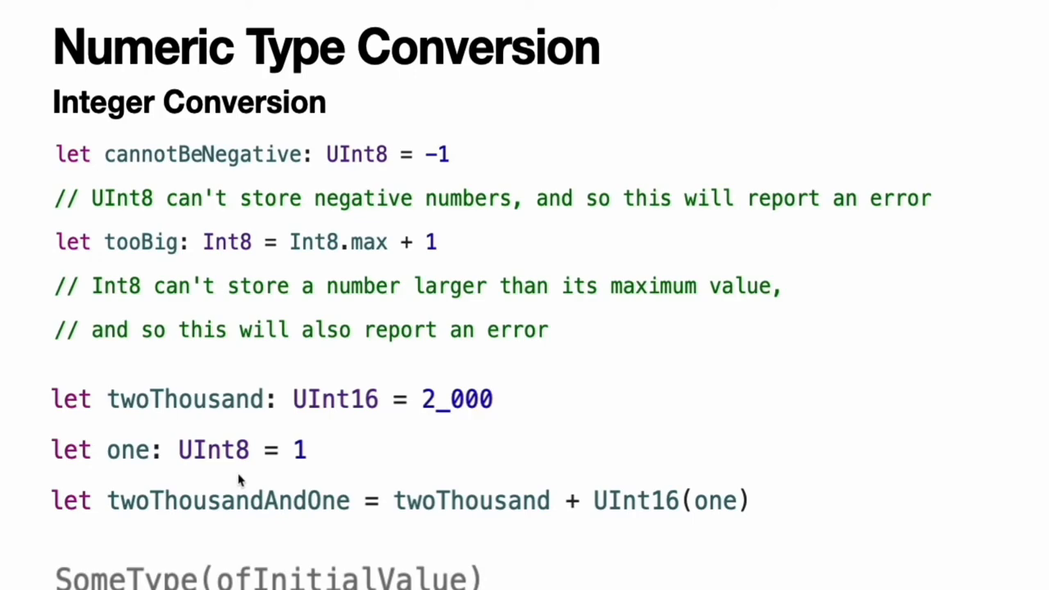
{"action": "mouse_move", "coordinate": [341, 531]}
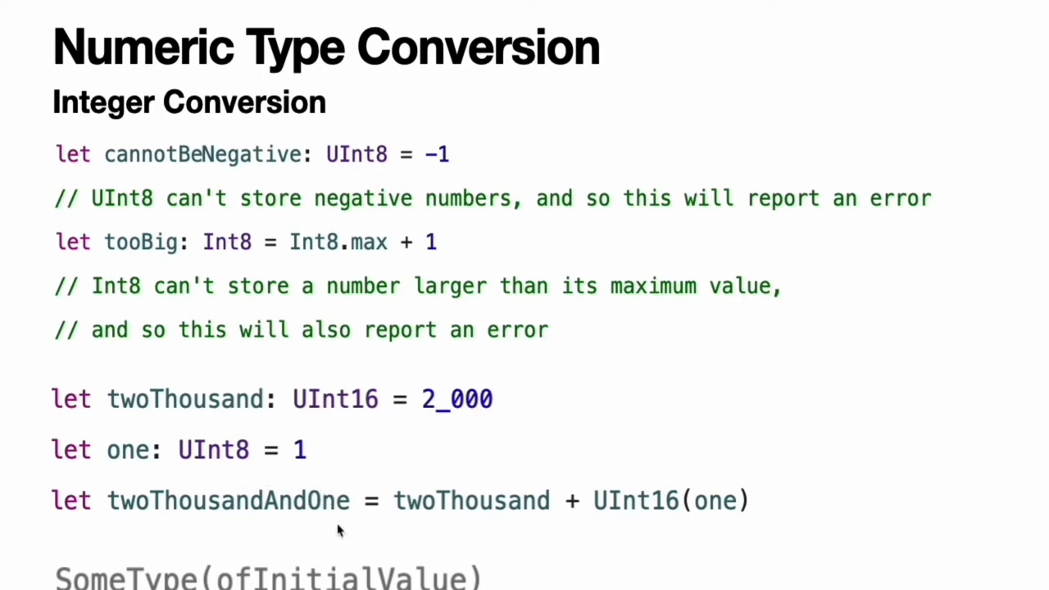
{"action": "mouse_move", "coordinate": [713, 528]}
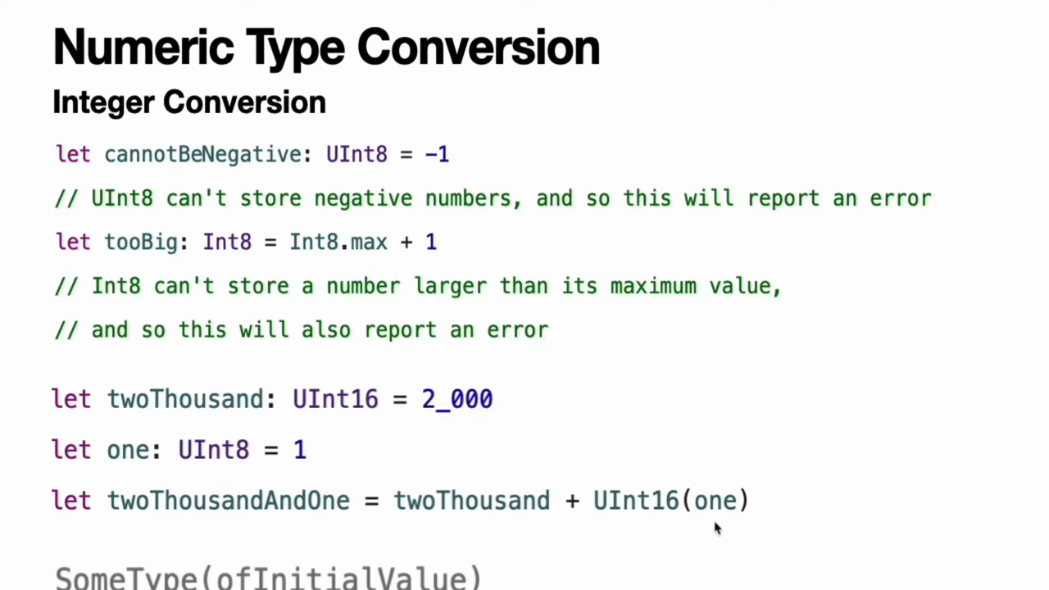
{"action": "mouse_move", "coordinate": [629, 531]}
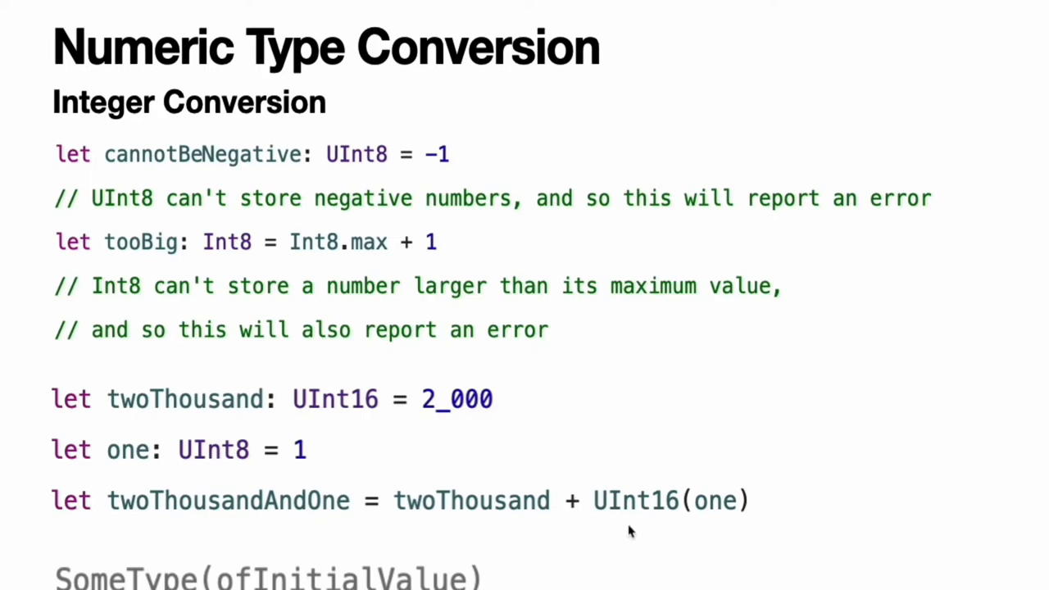
{"action": "mouse_move", "coordinate": [697, 528]}
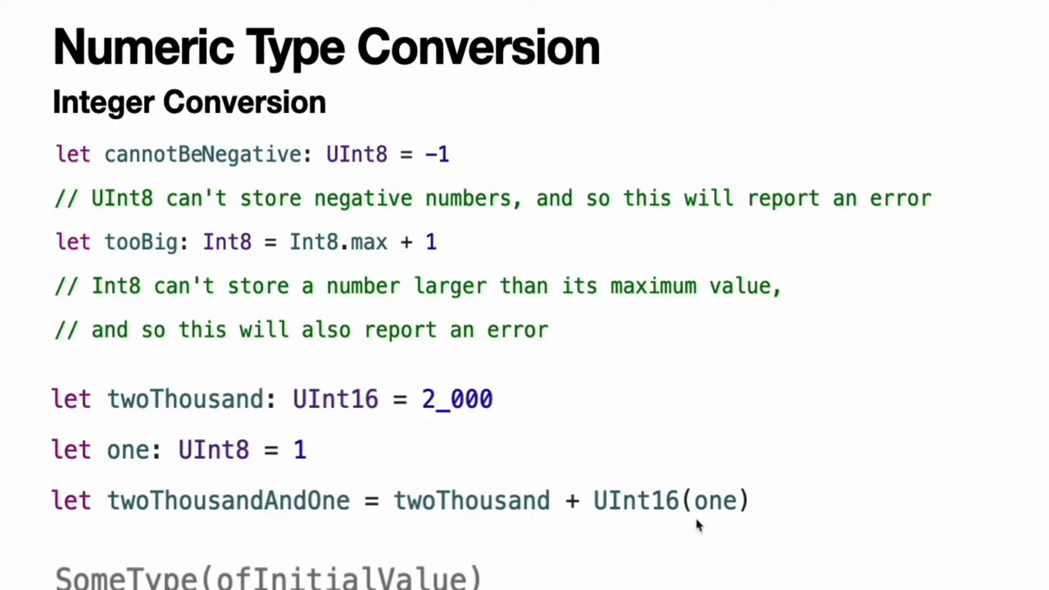
{"action": "mouse_move", "coordinate": [669, 527]}
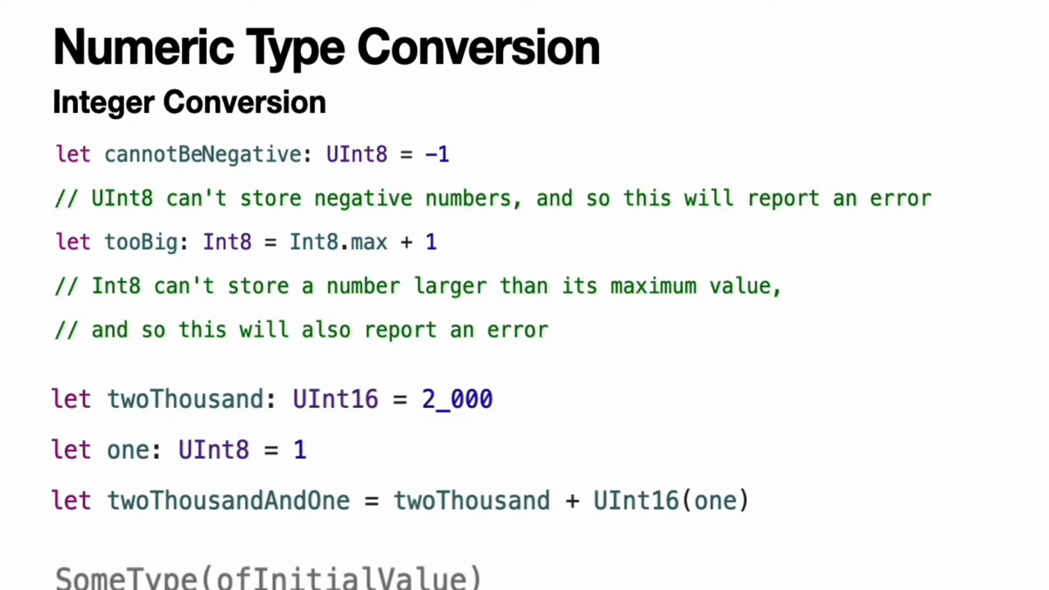
{"action": "mouse_move", "coordinate": [374, 554]}
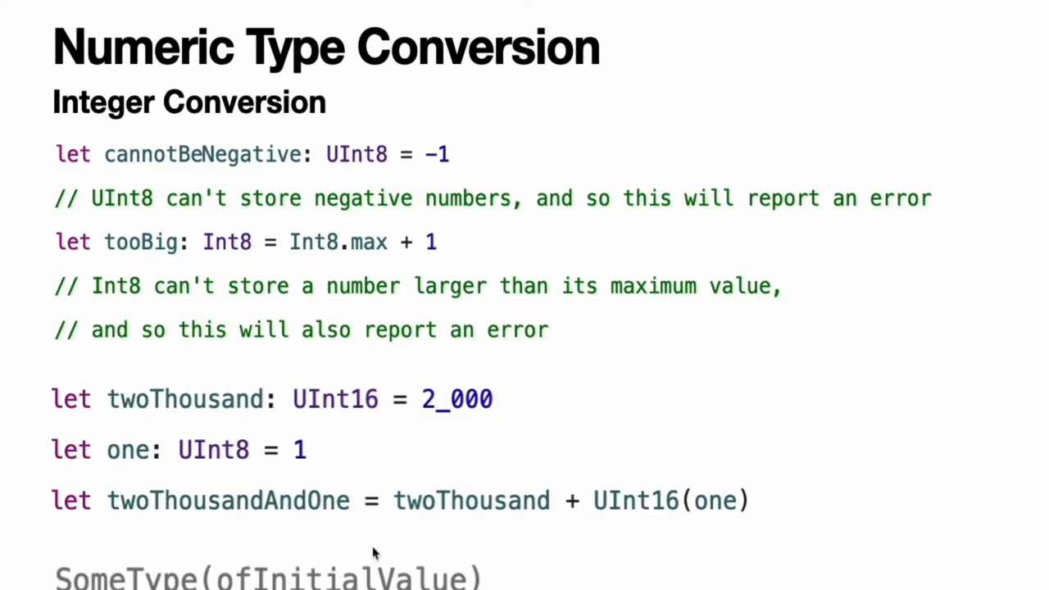
{"action": "mouse_move", "coordinate": [603, 524]}
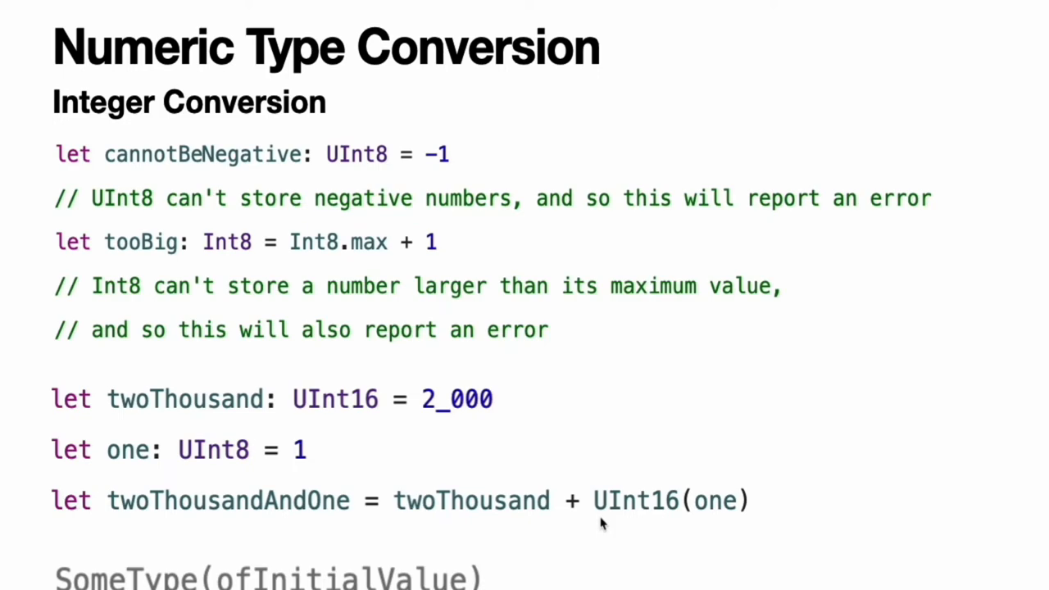